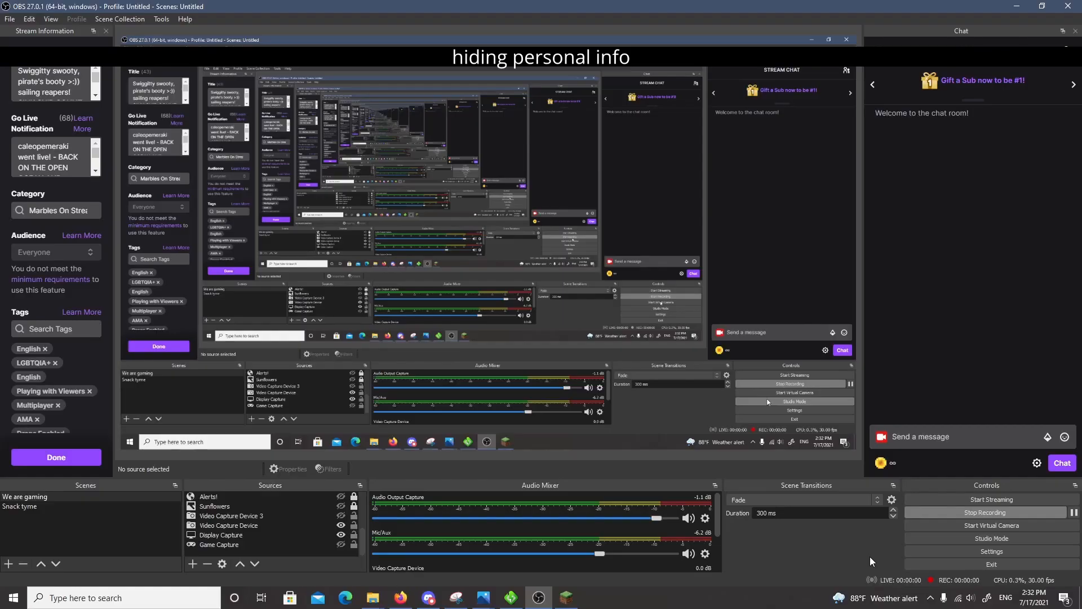
Switch to the Minecraft Launcher showing the fabric-loader-1.17 installation on Java Edition
left_click(564, 597)
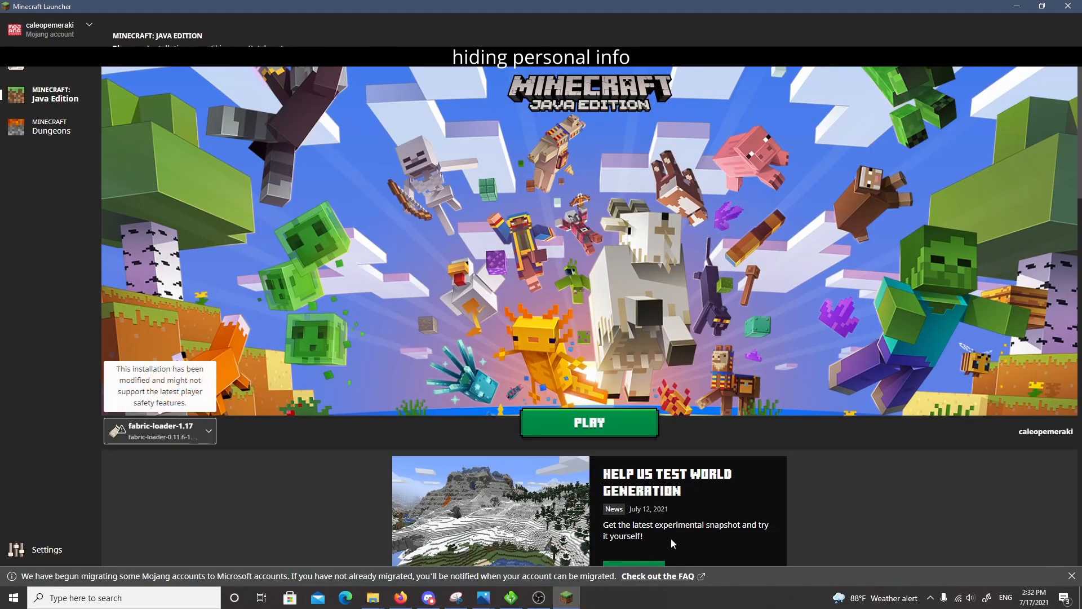
mouse_move(836, 544)
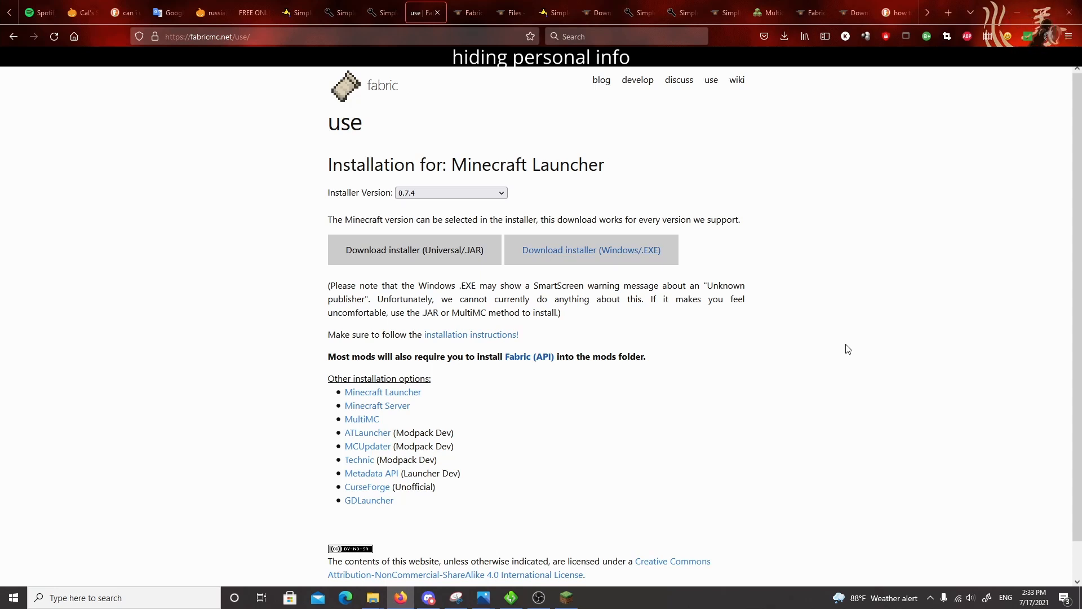
Download and save the Windows Fabric installer 0.7.4 .exe, then launch it
left_click(590, 249)
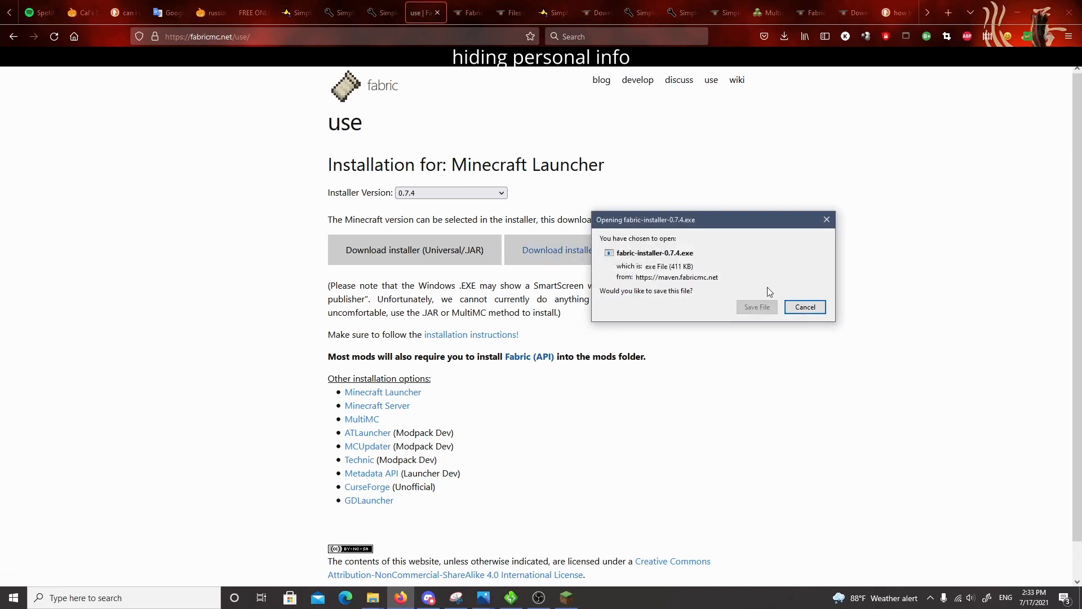
left_click(805, 306)
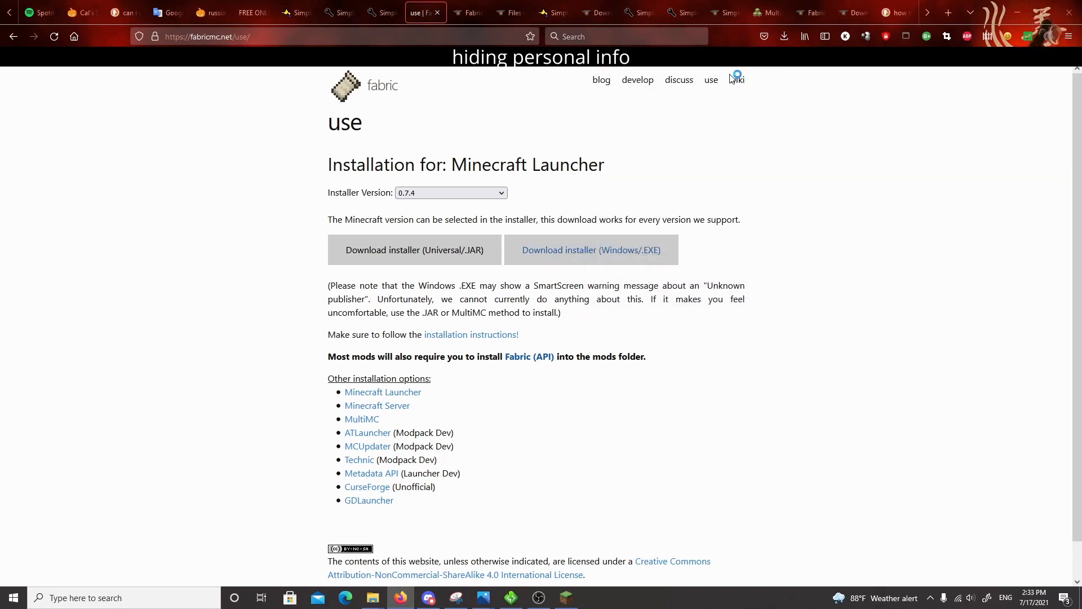
left_click(591, 250)
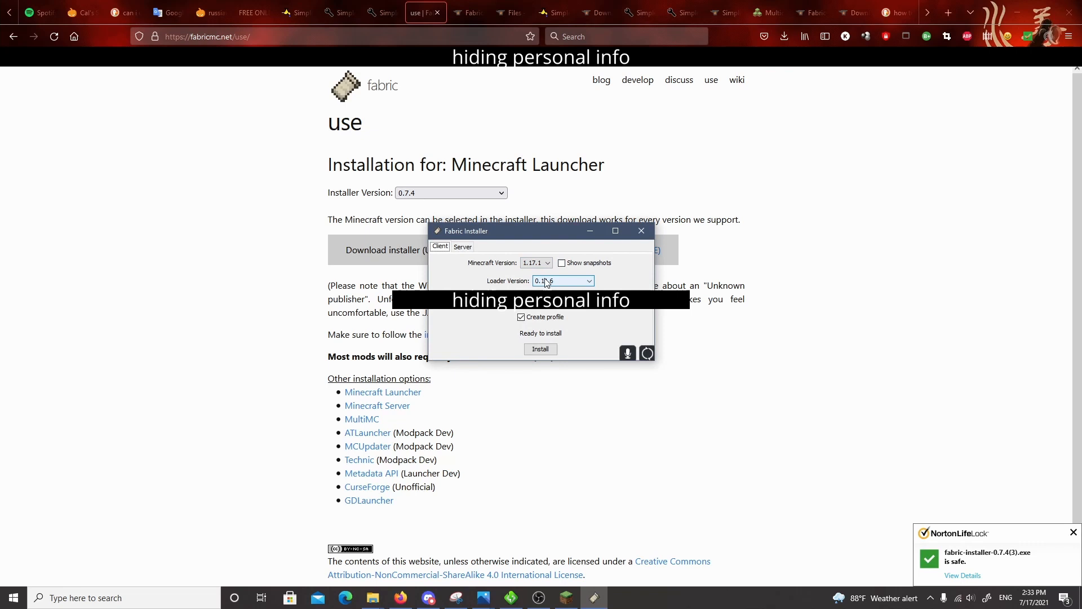
Install the Fabric client for Minecraft 1.17 with loader 0.11.6, then close the installer
left_click(548, 262)
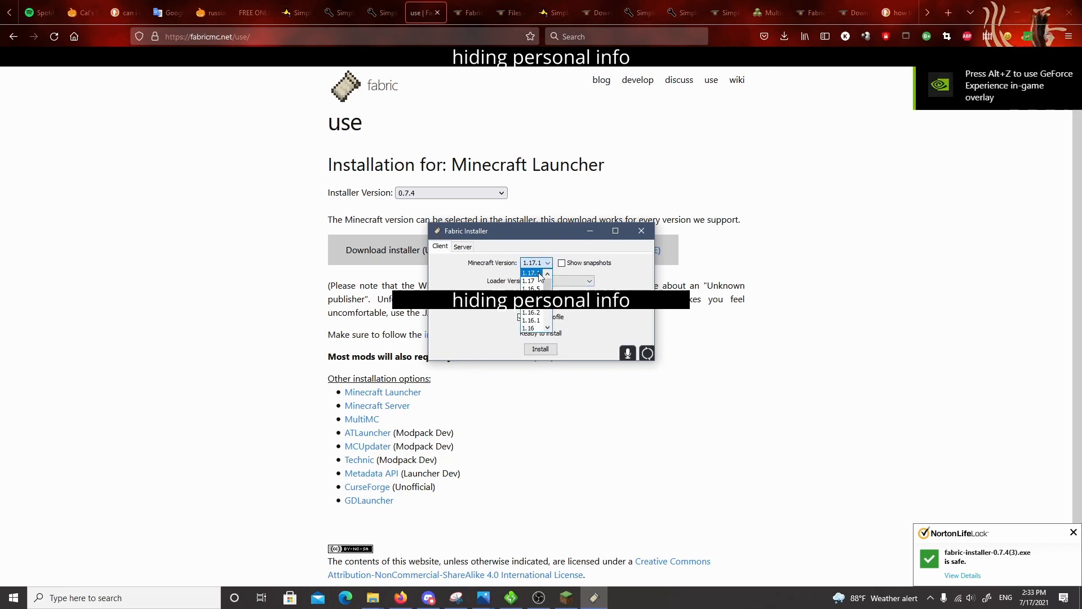
left_click(529, 281)
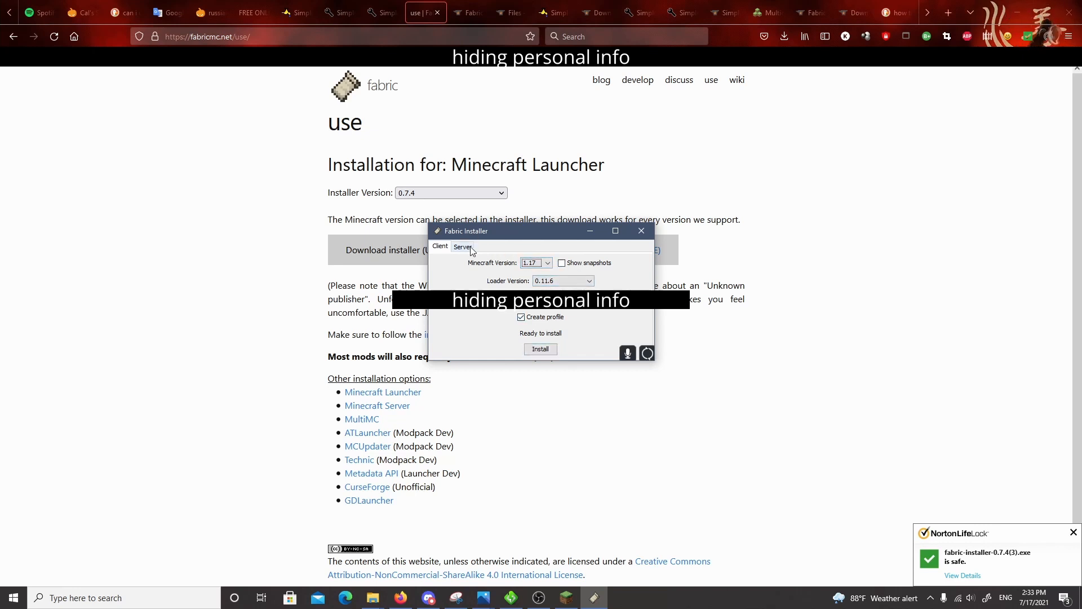
left_click(462, 246)
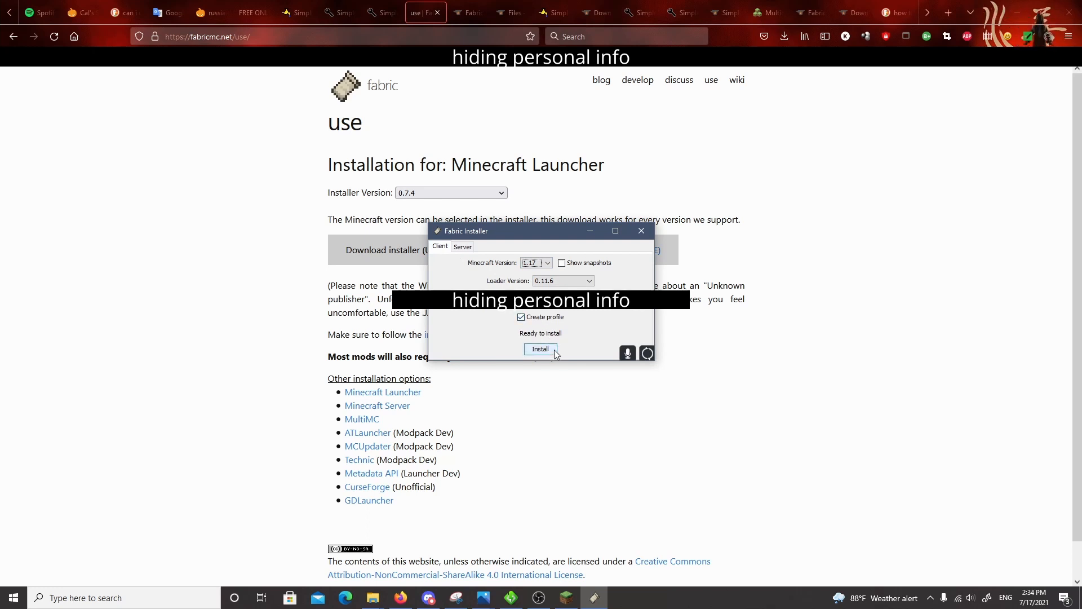
mouse_move(641, 230)
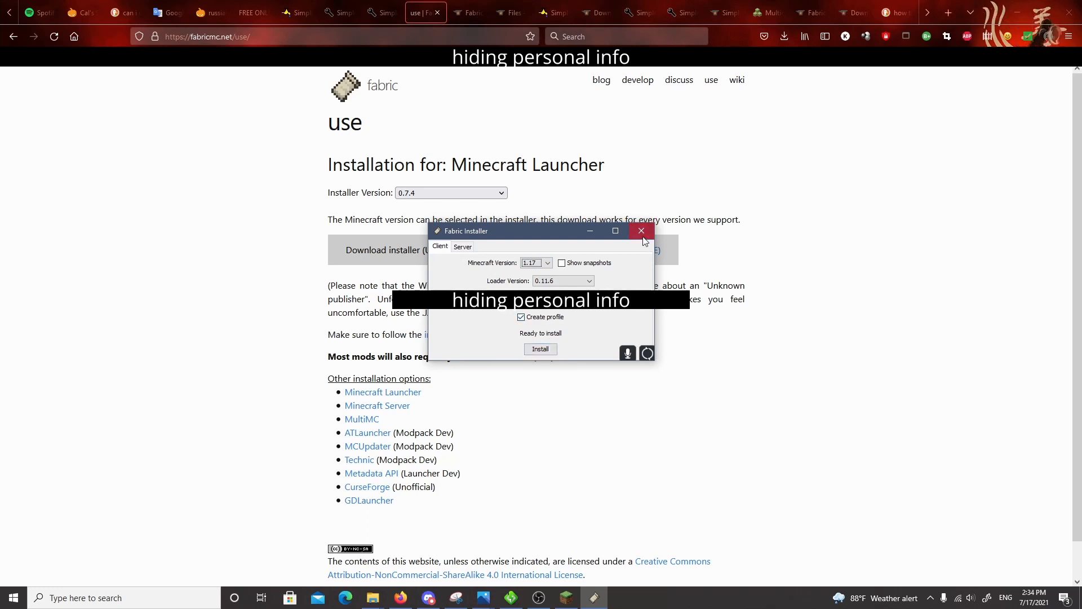
left_click(641, 230)
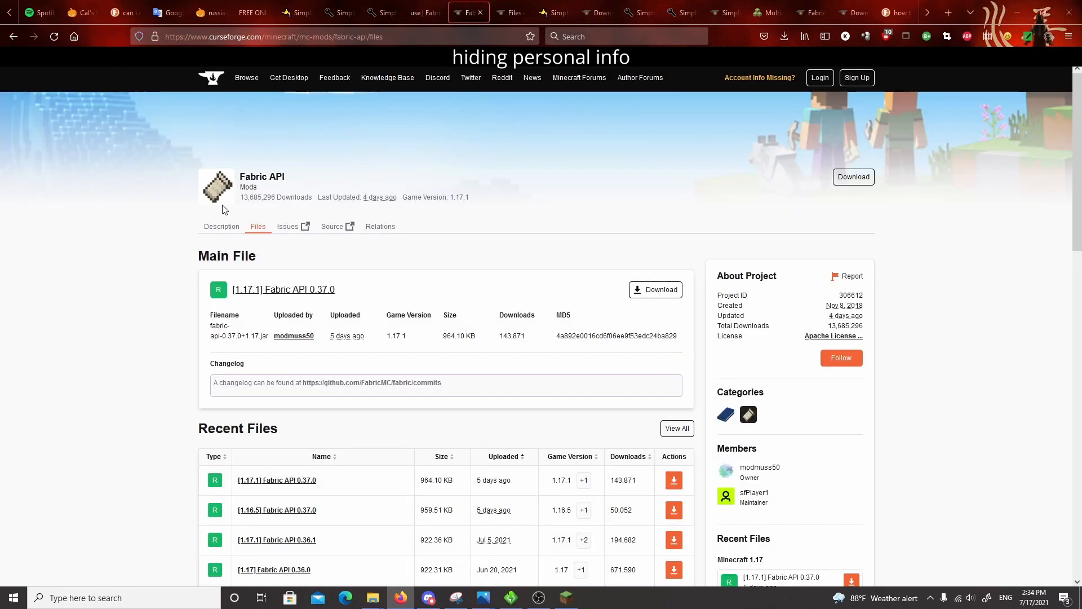
mouse_move(358, 235)
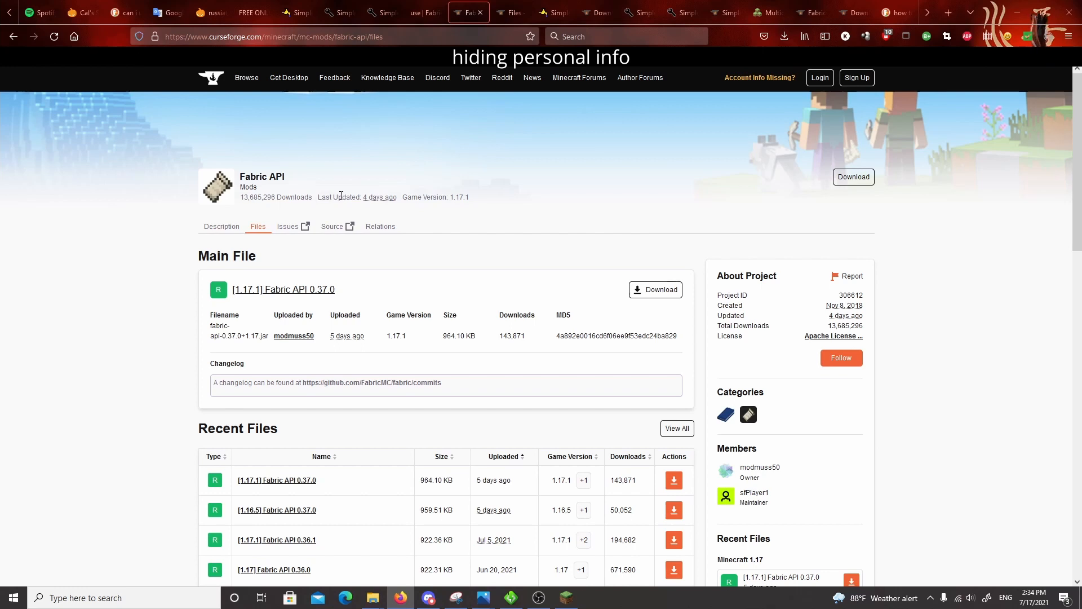
Scroll the Fabric API files page down to the Recent Files list
scroll("down", 3)
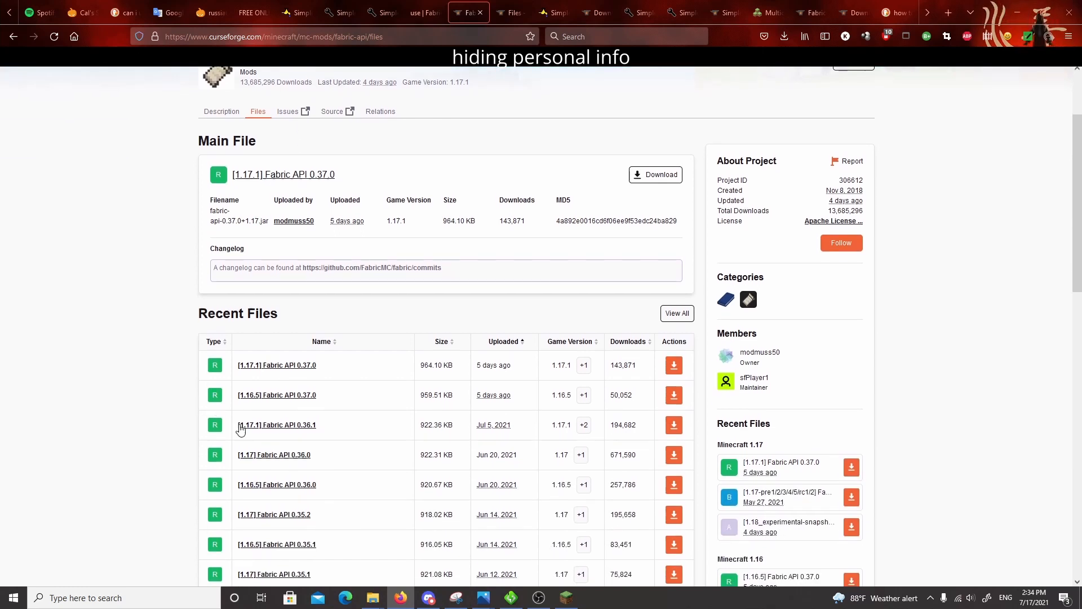
mouse_move(332, 433)
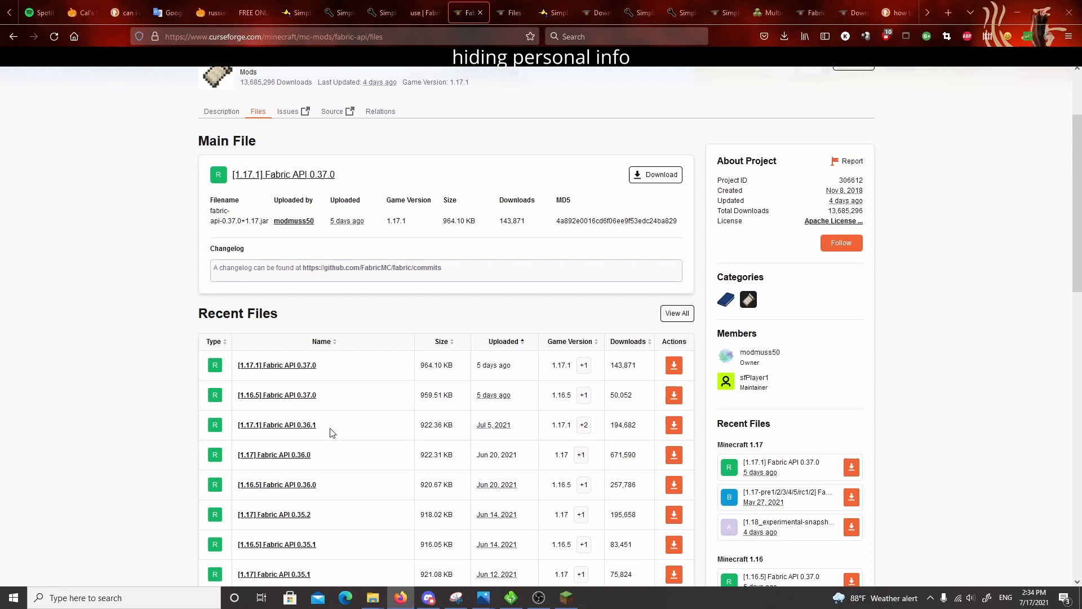
mouse_move(224, 382)
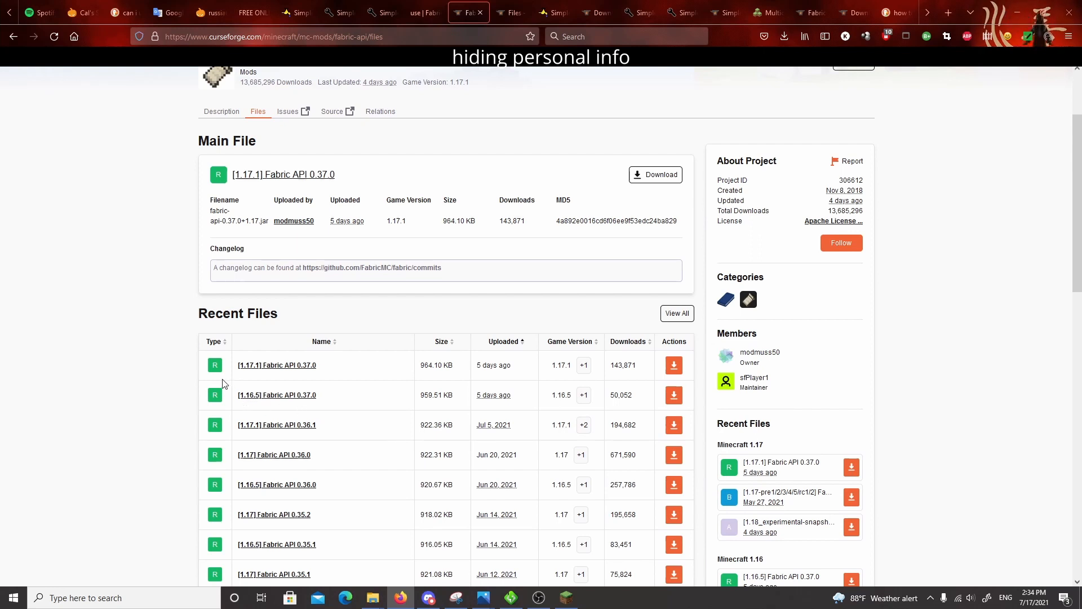
scroll("down", 3)
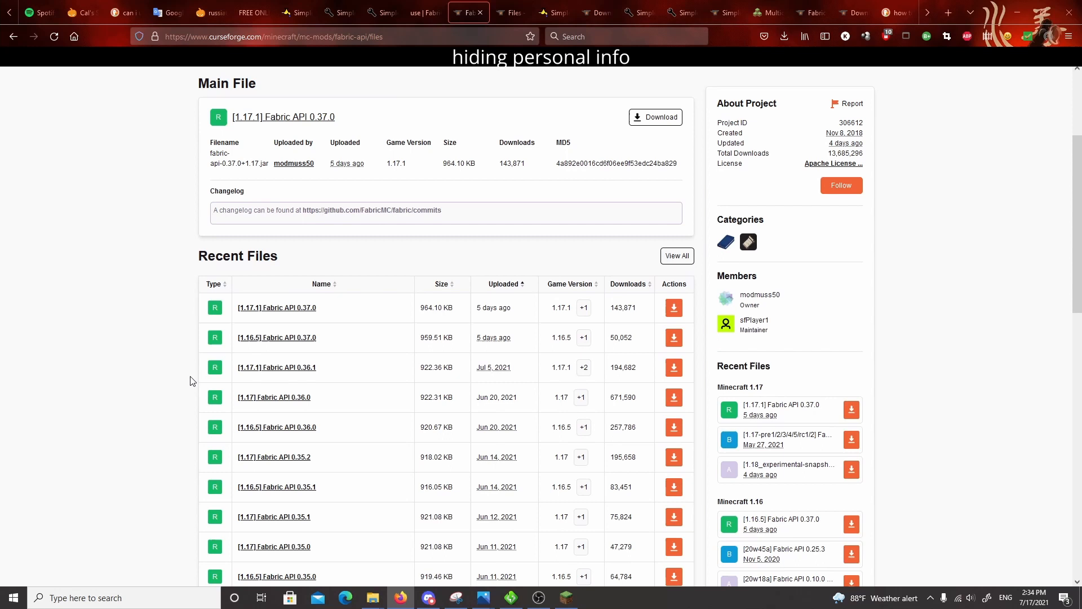
mouse_move(259, 398)
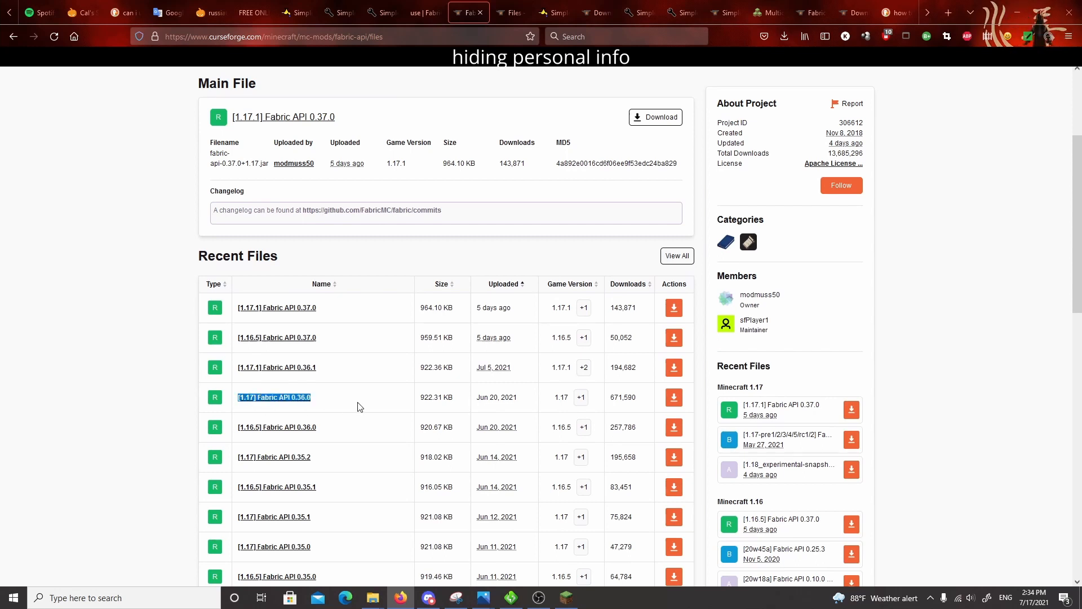
mouse_move(157, 384)
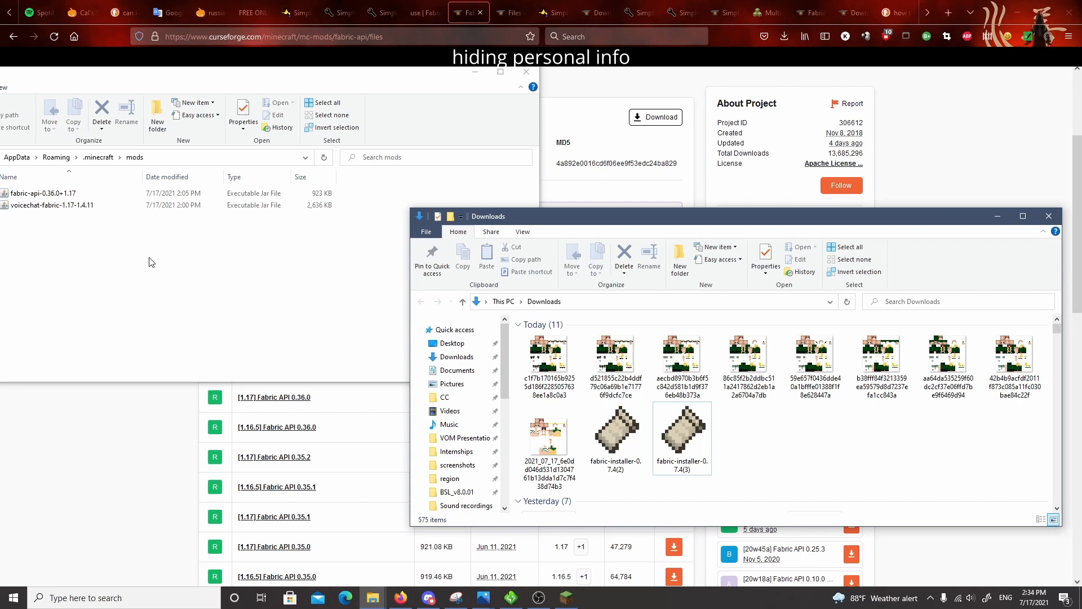
mouse_move(43, 268)
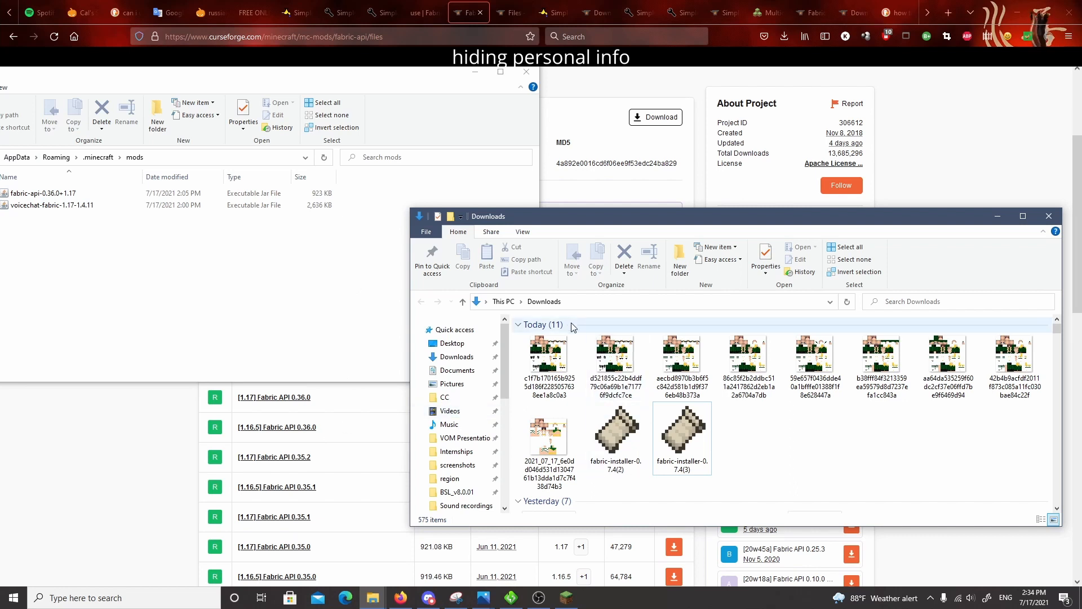
Navigate File Explorer via %appdata% to .minecraft\mods holding the Fabric API and voicechat jars
left_click(583, 302)
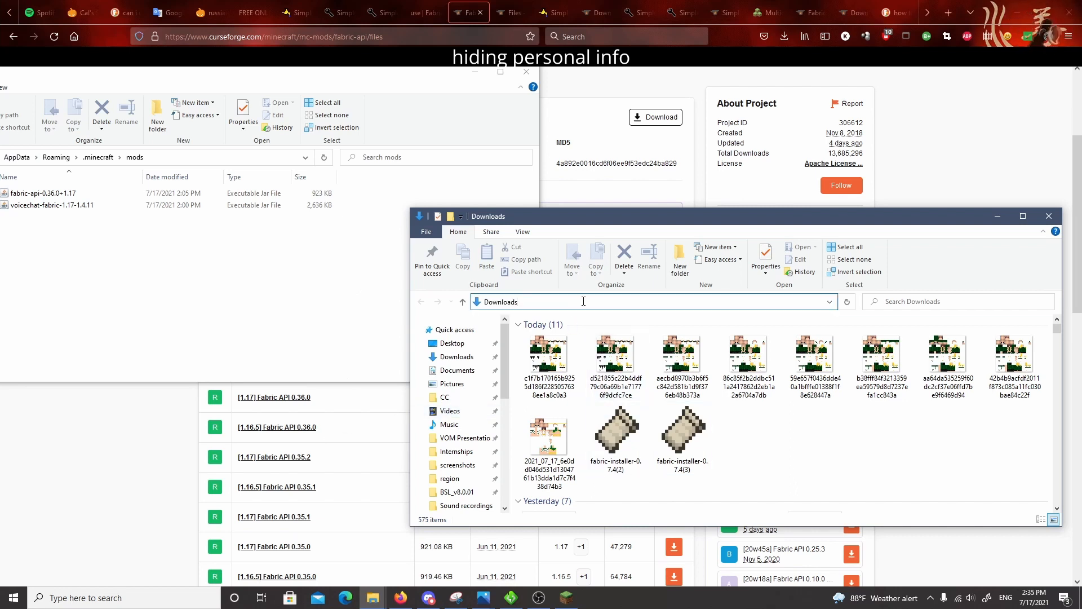
left_click(583, 301)
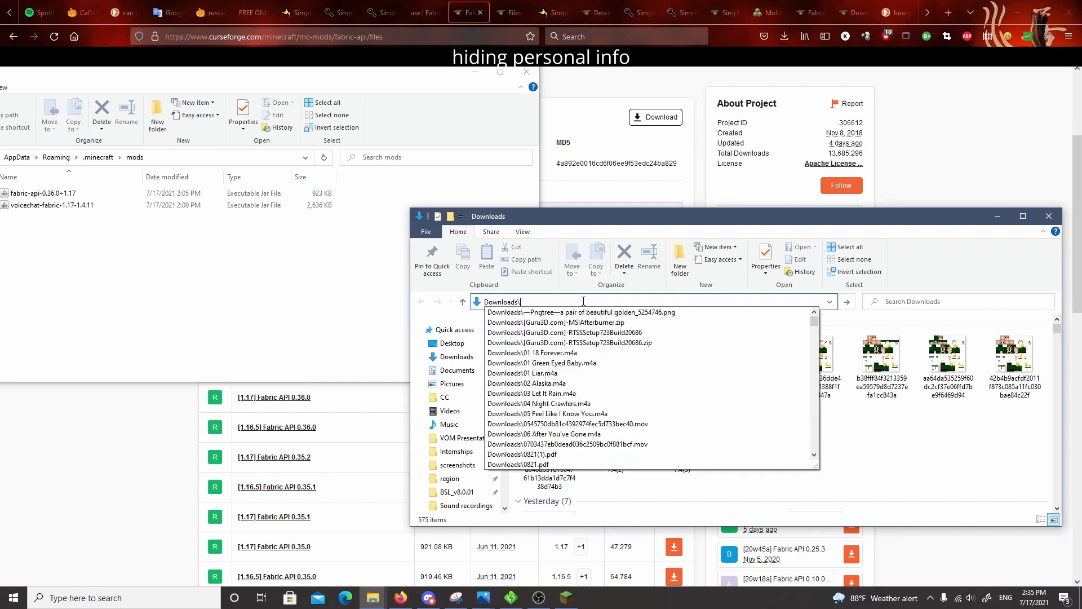
type("appdat")
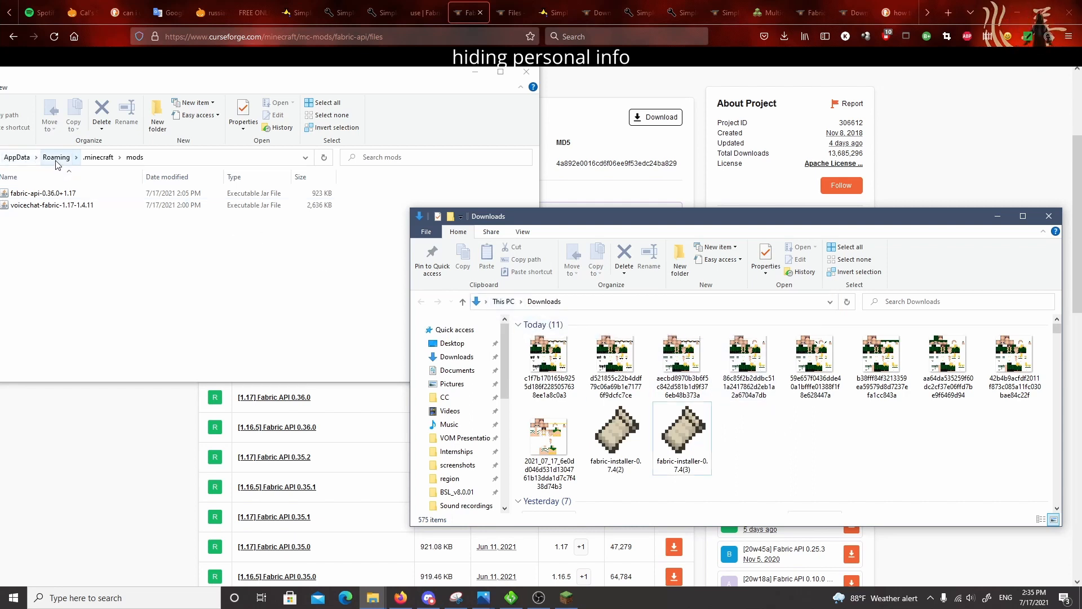
mouse_move(126, 166)
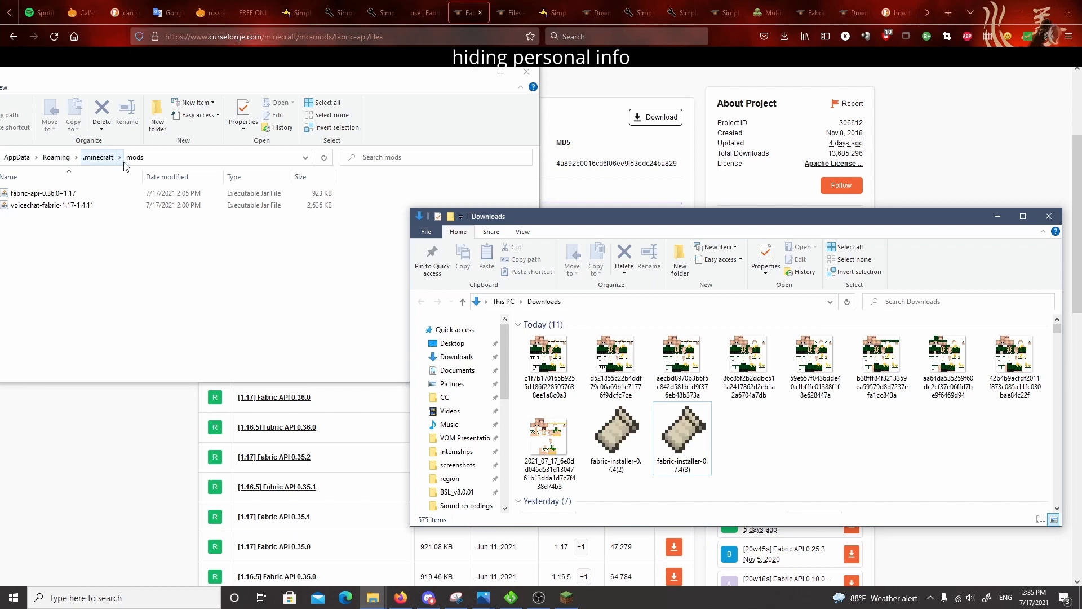
mouse_move(816, 452)
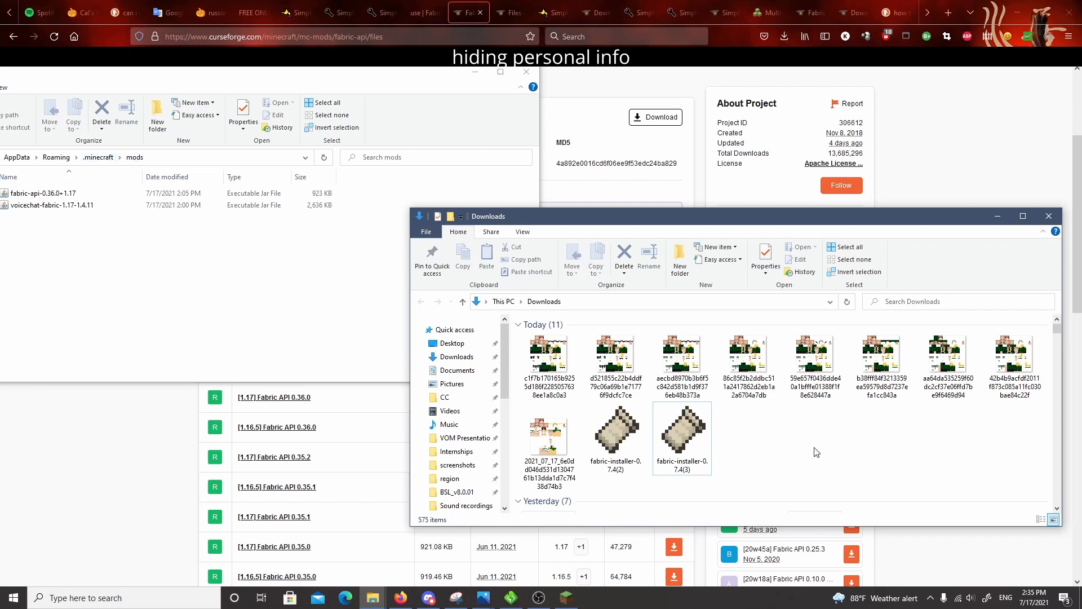
left_click(881, 358)
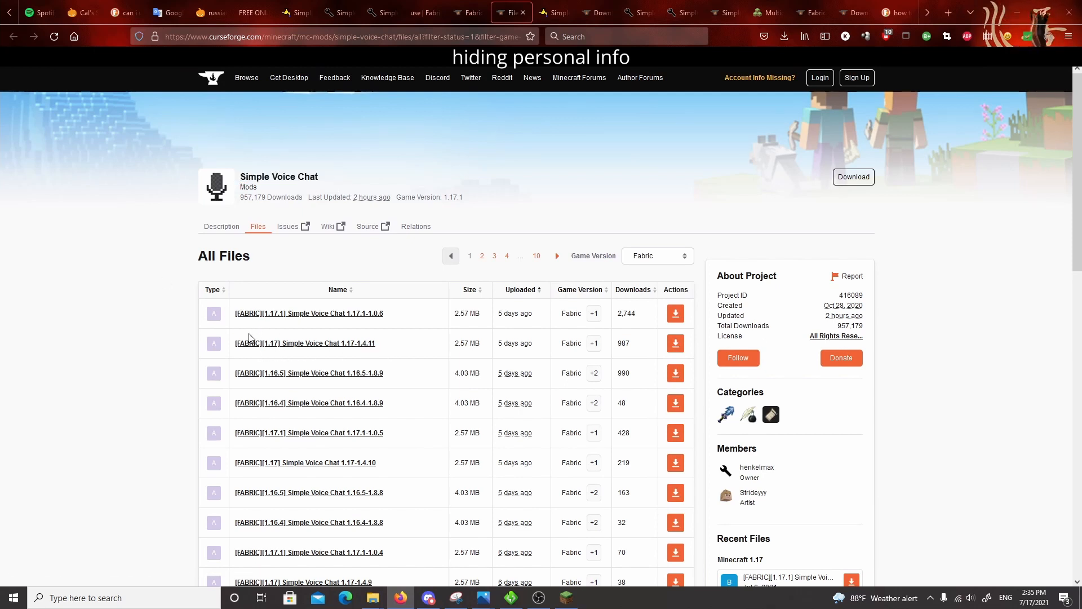
mouse_move(336, 362)
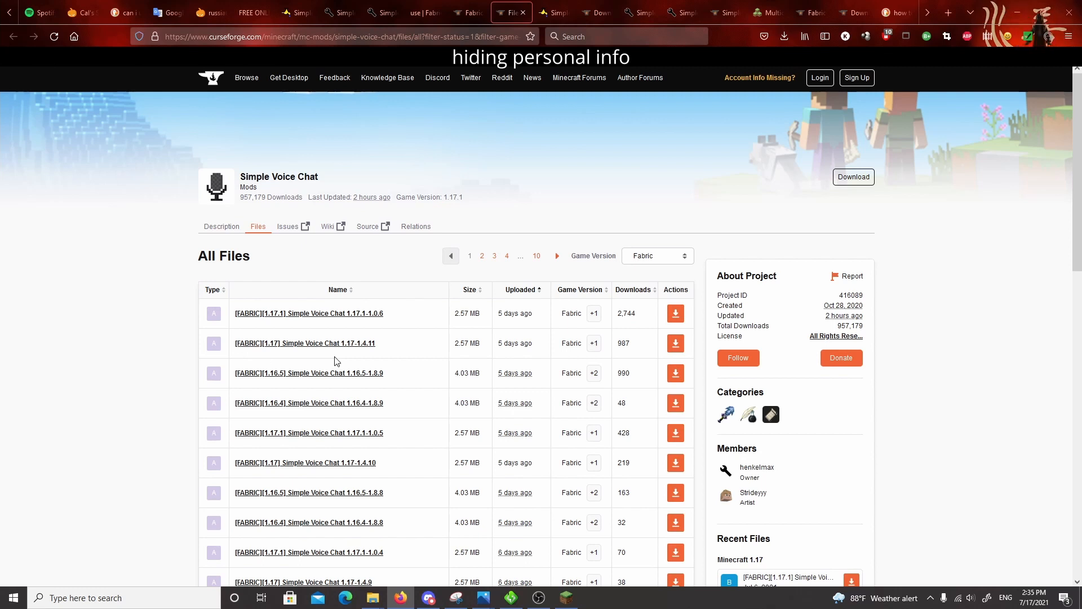
mouse_move(247, 330)
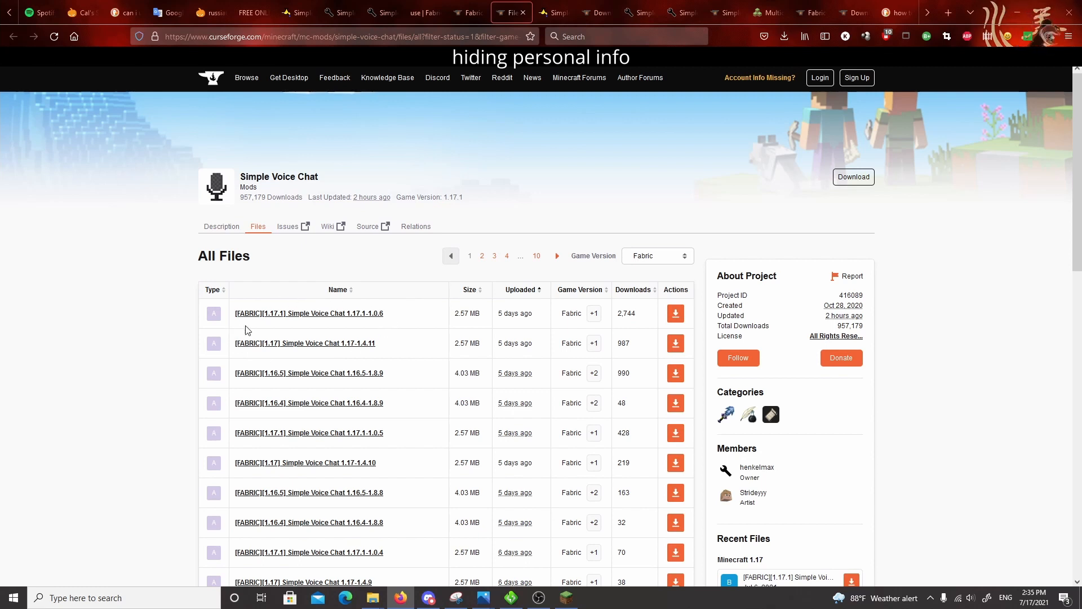
mouse_move(224, 318)
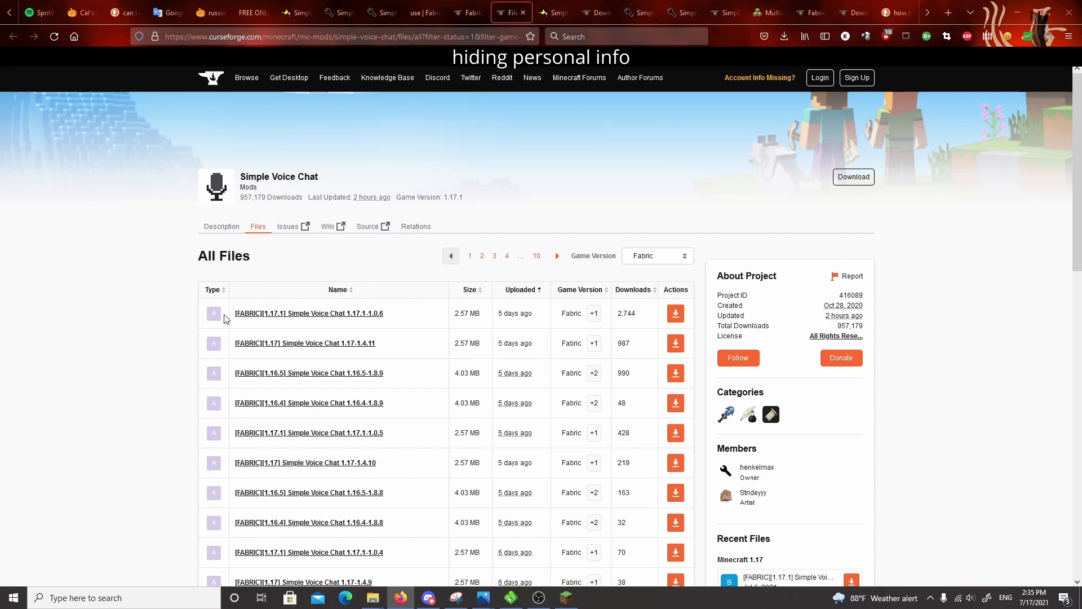
mouse_move(372, 597)
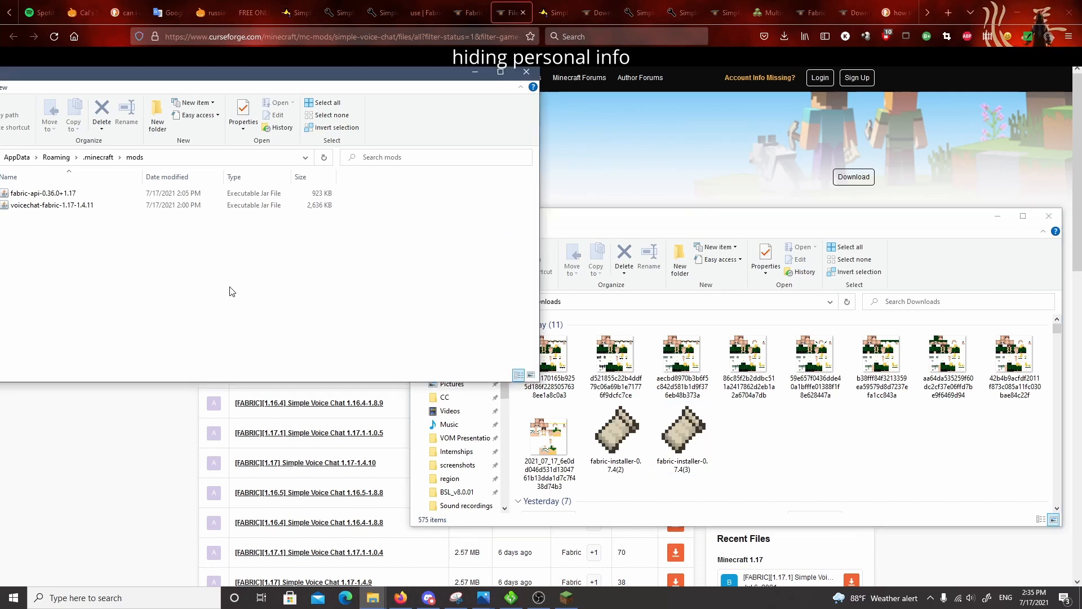
mouse_move(571, 569)
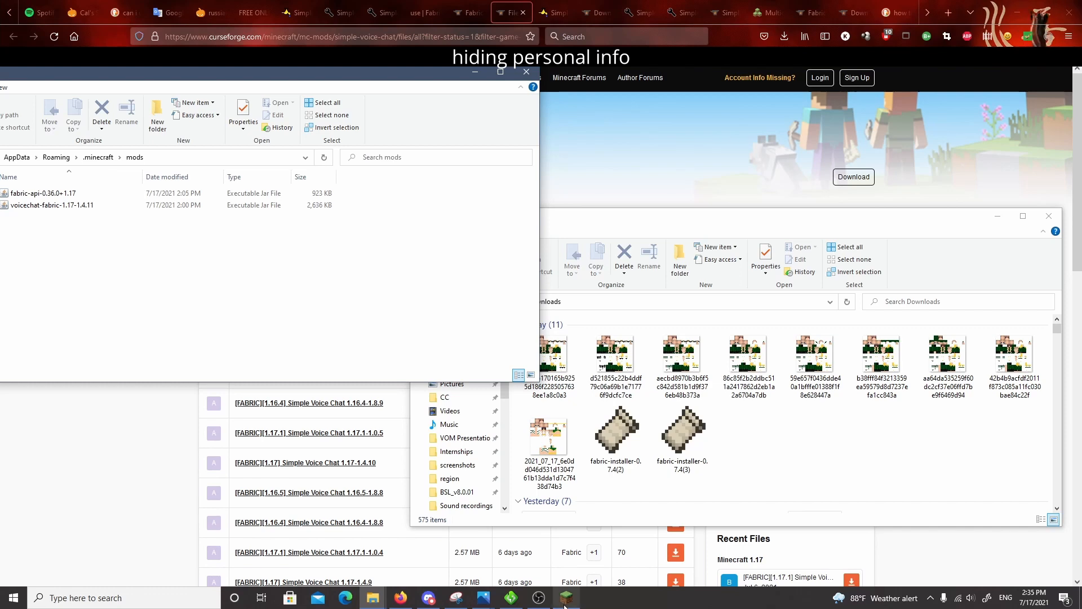
Bring the Minecraft Launcher back up on the Java Edition page
left_click(567, 598)
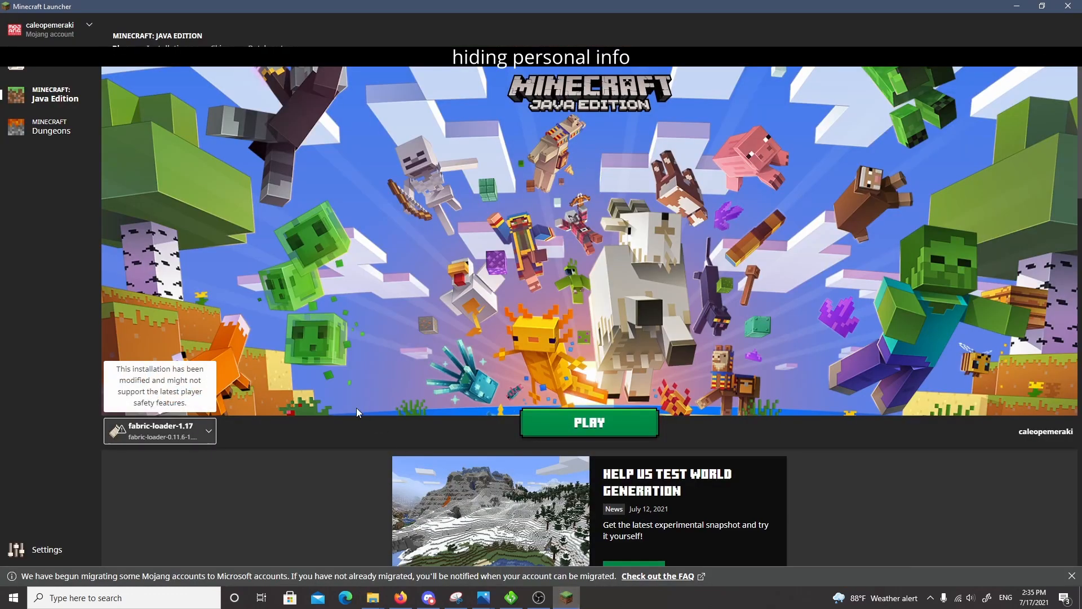
Select the fabric-loader-1.17 installation and launch the game
left_click(207, 431)
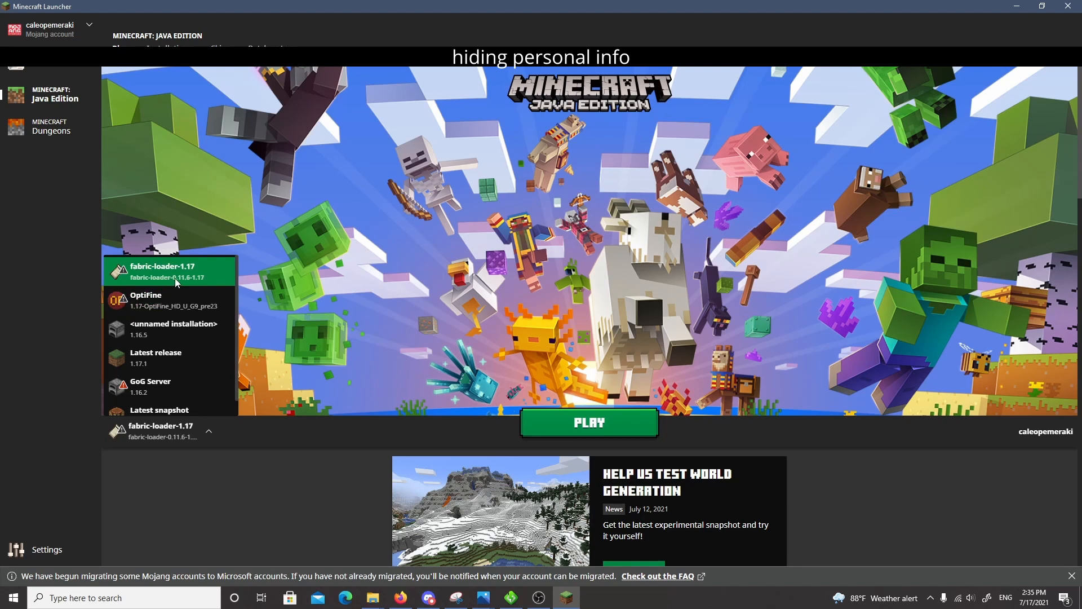
mouse_move(198, 285)
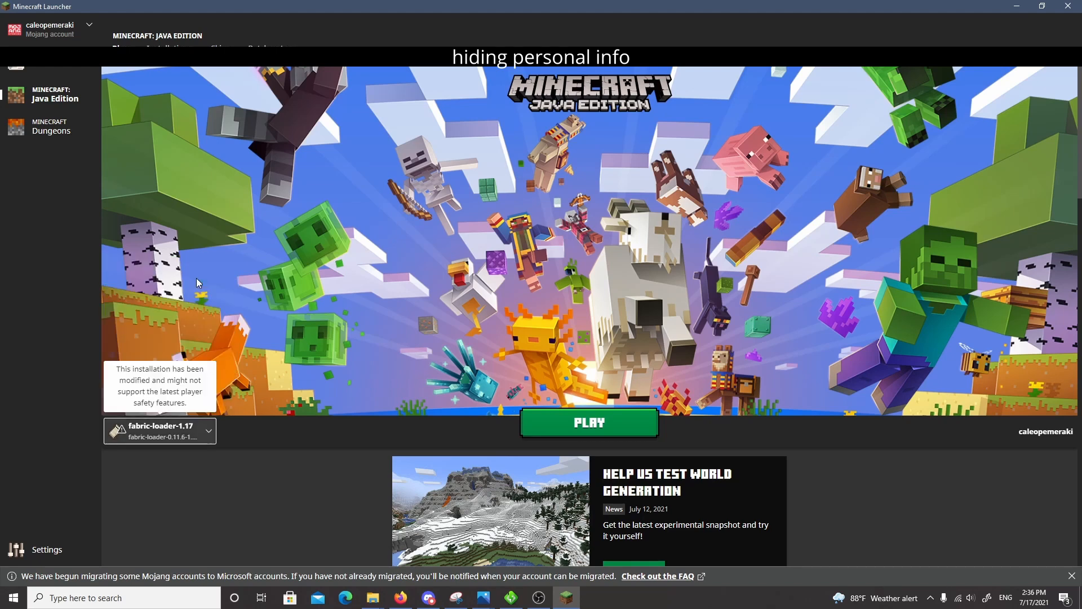
mouse_move(578, 443)
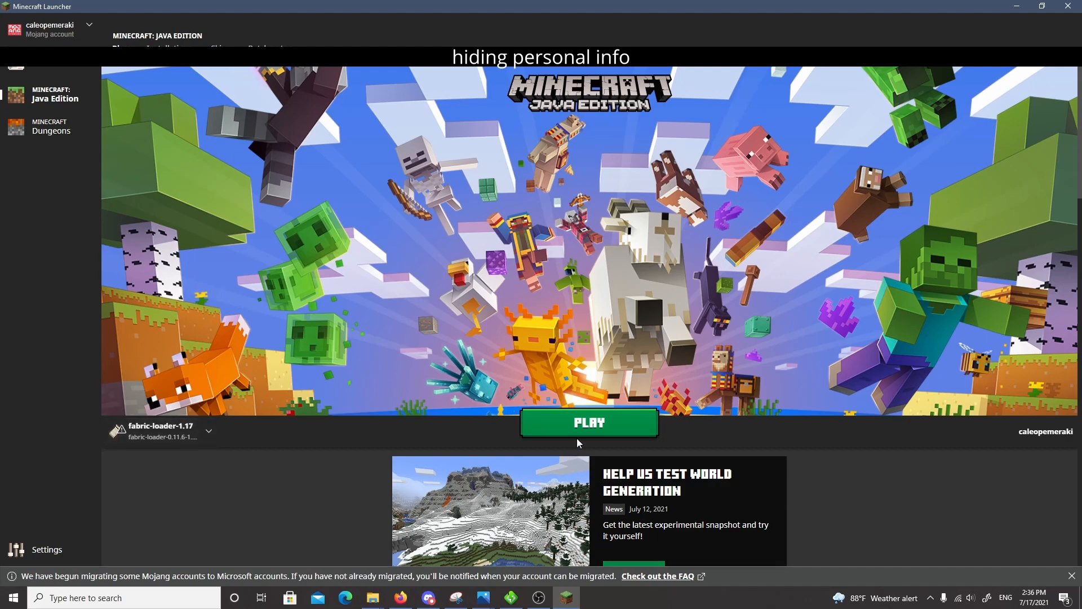
left_click(589, 422)
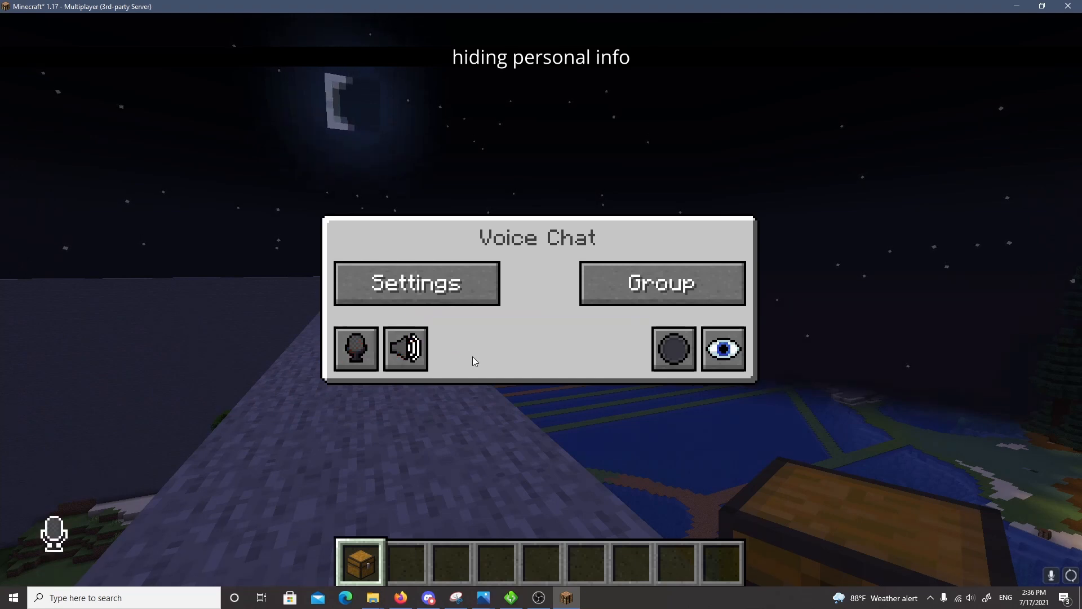
mouse_move(174, 481)
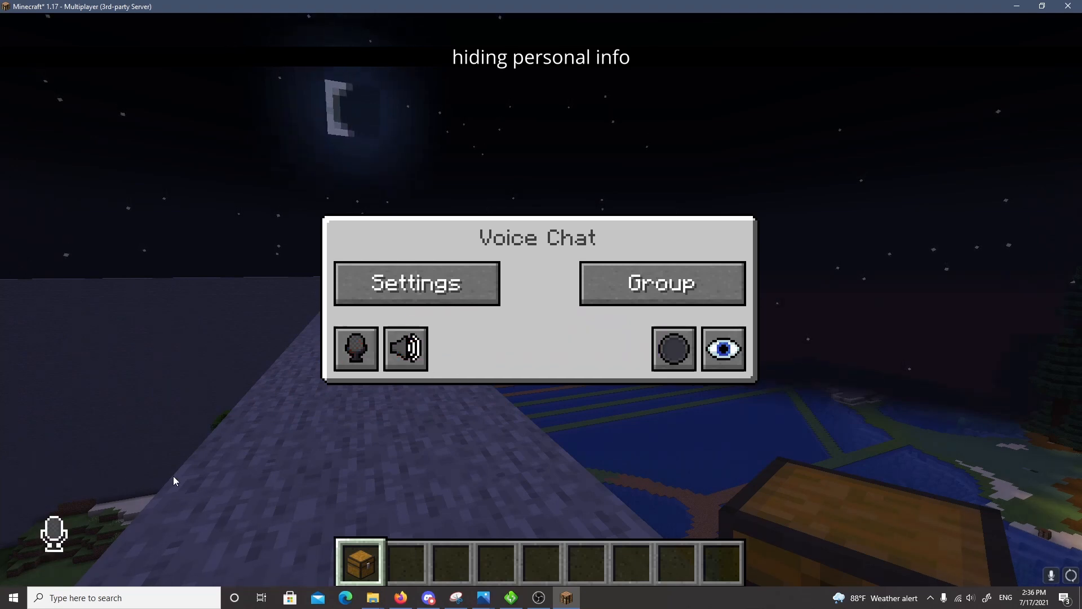
Mute and unmute the microphone in the voice chat menu, then try the voice chat toggle
left_click(353, 350)
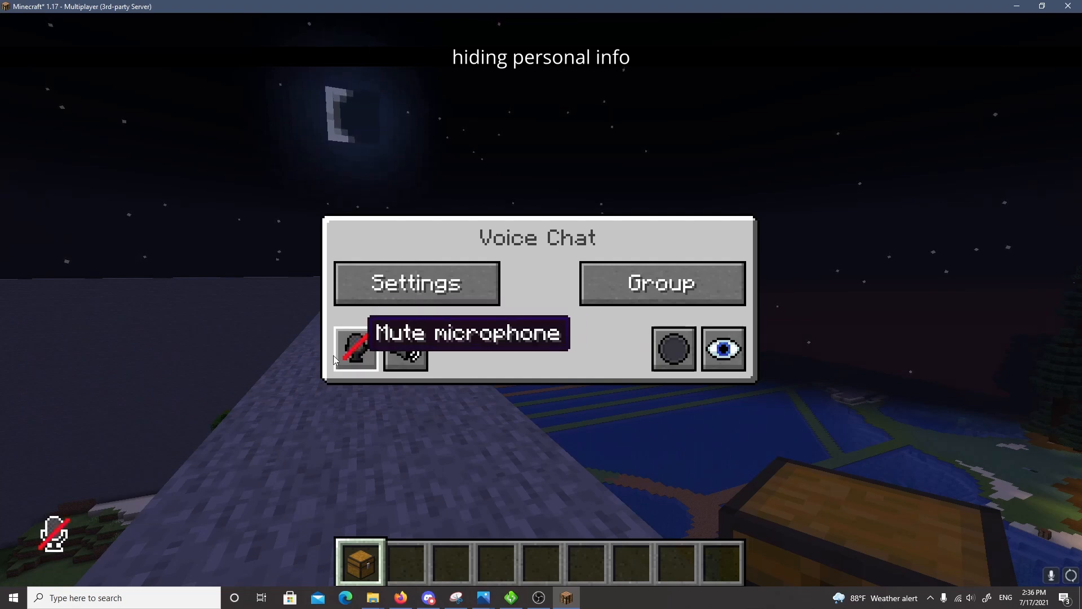
left_click(355, 356)
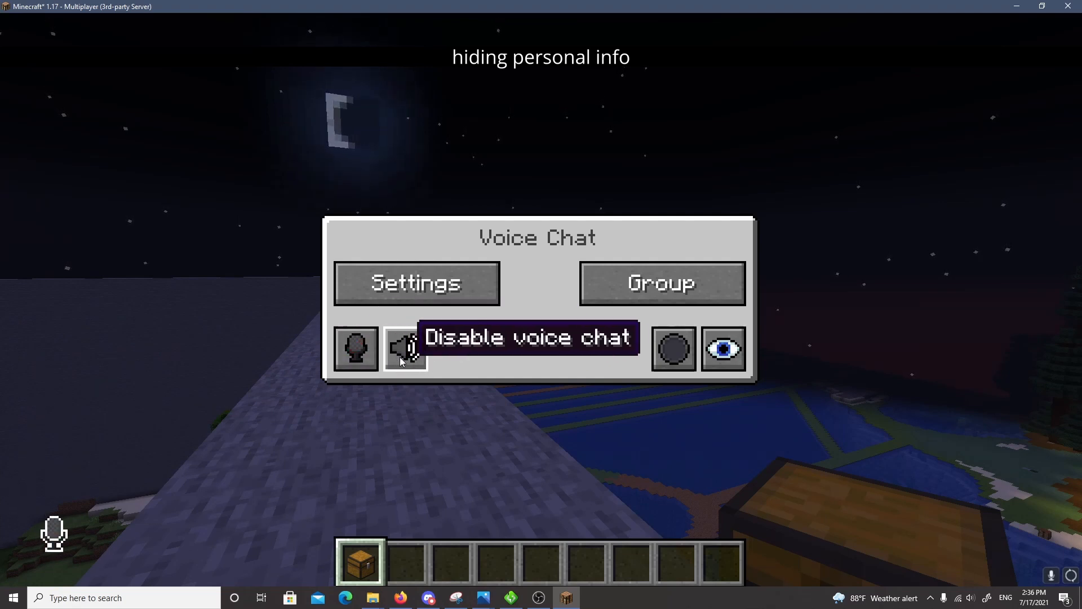
left_click(405, 351)
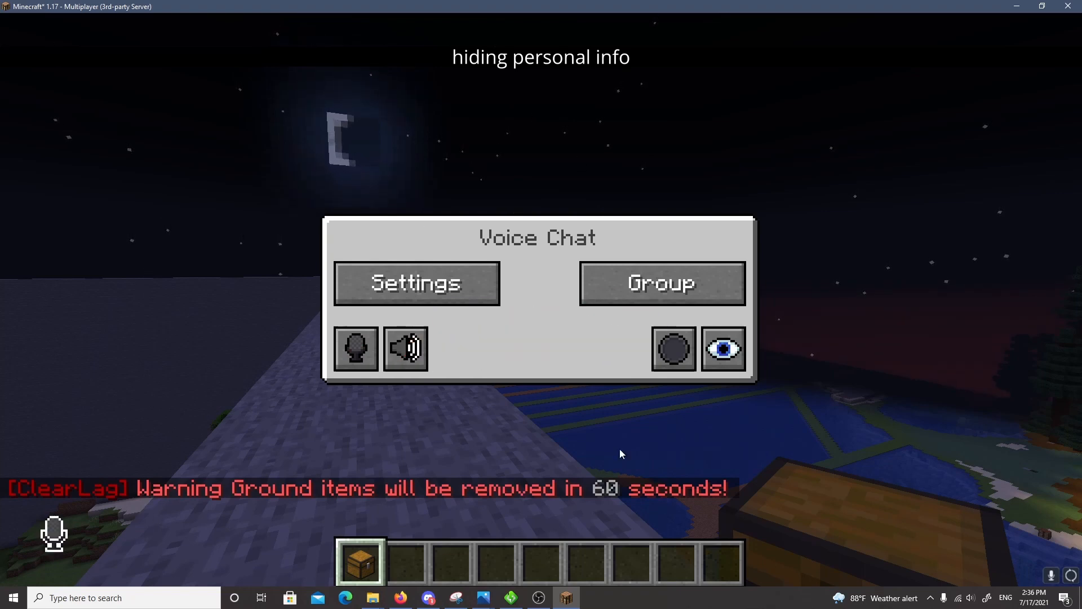
mouse_move(543, 304)
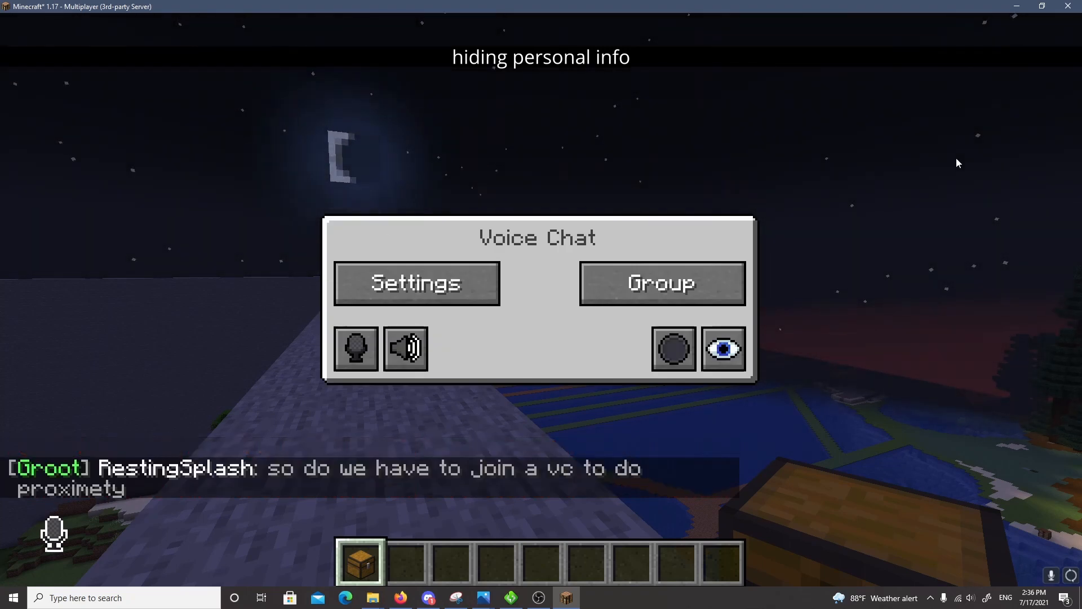
mouse_move(308, 236)
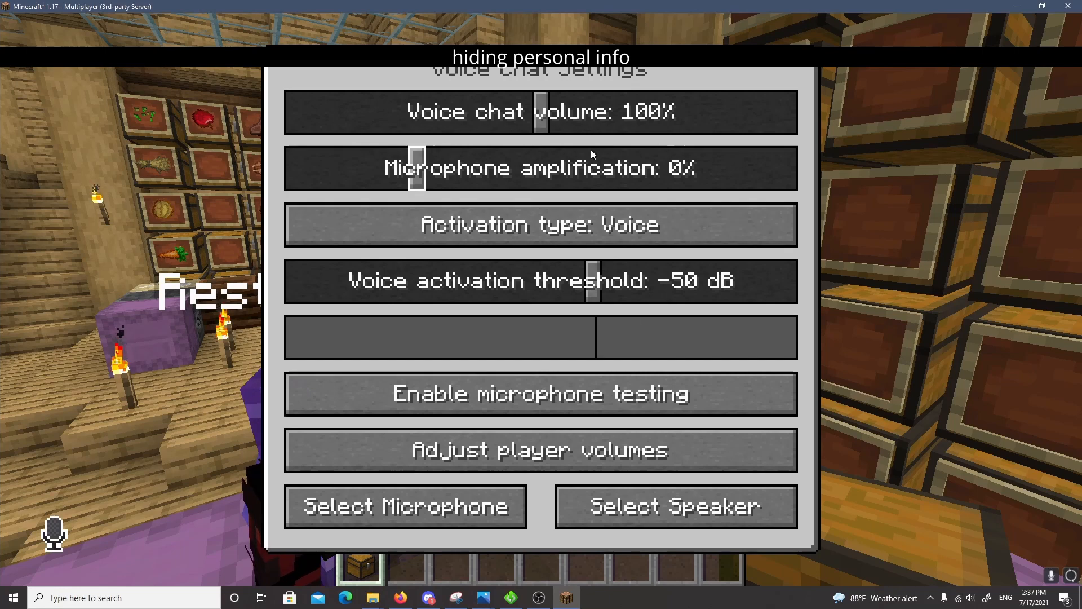
Run a quick microphone test, set activation type to Push to talk, and exit settings
left_click(540, 393)
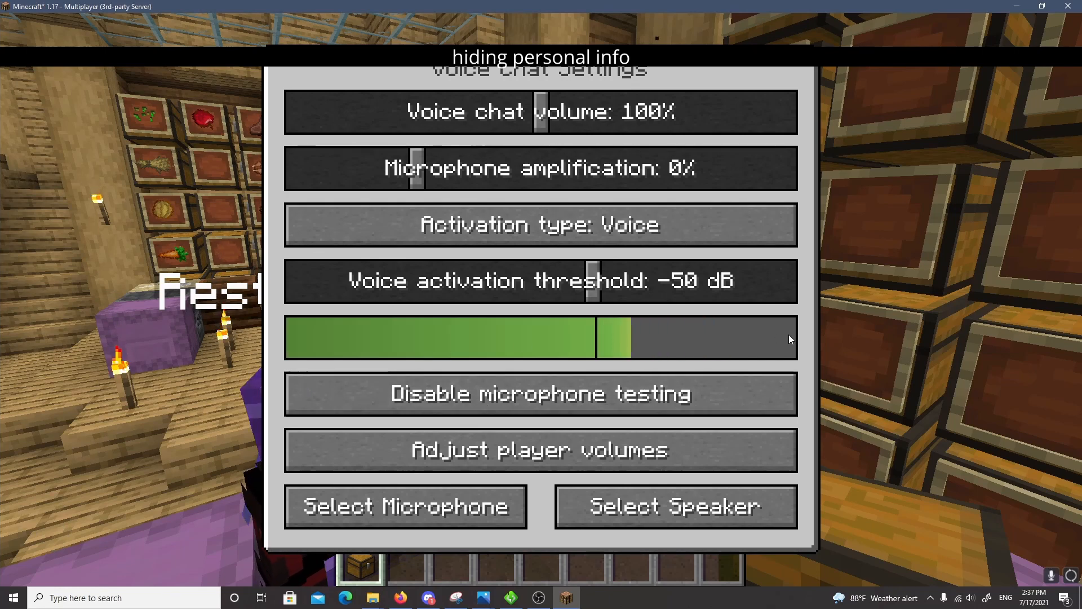
left_click(540, 393)
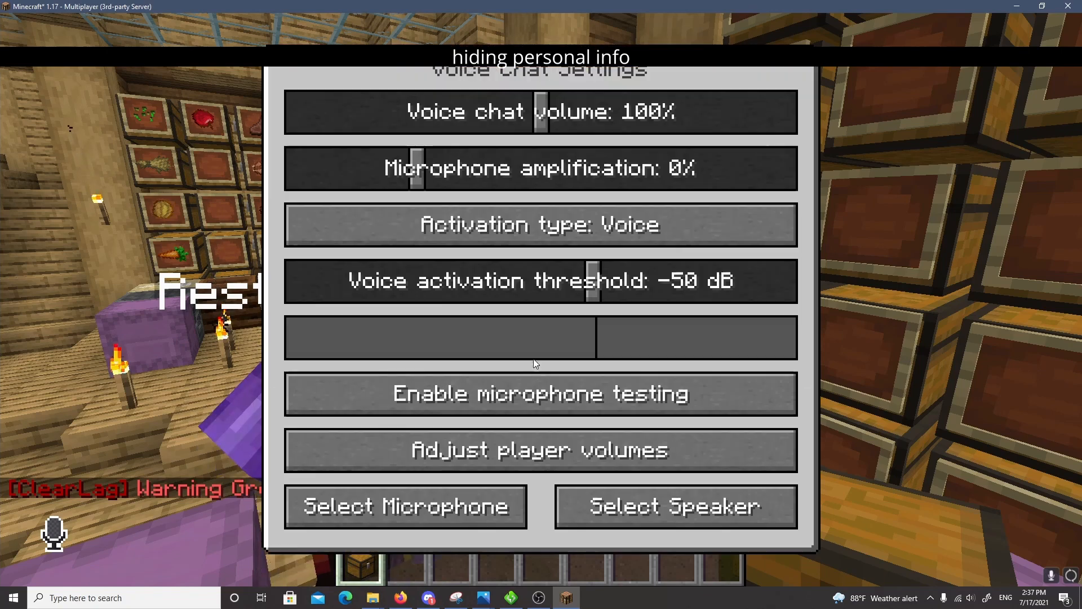
mouse_move(740, 43)
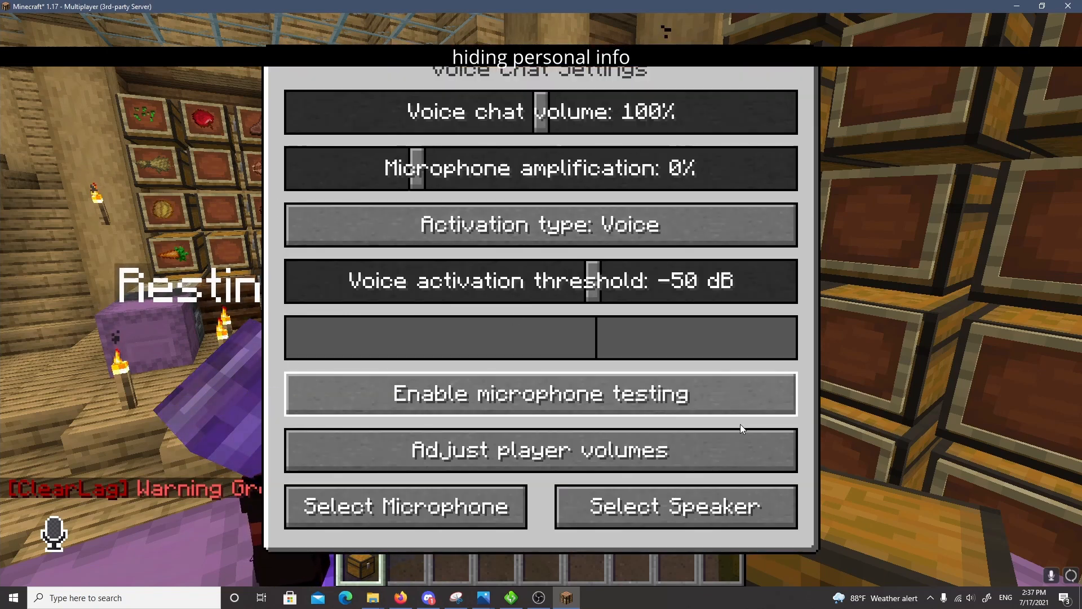
mouse_move(519, 224)
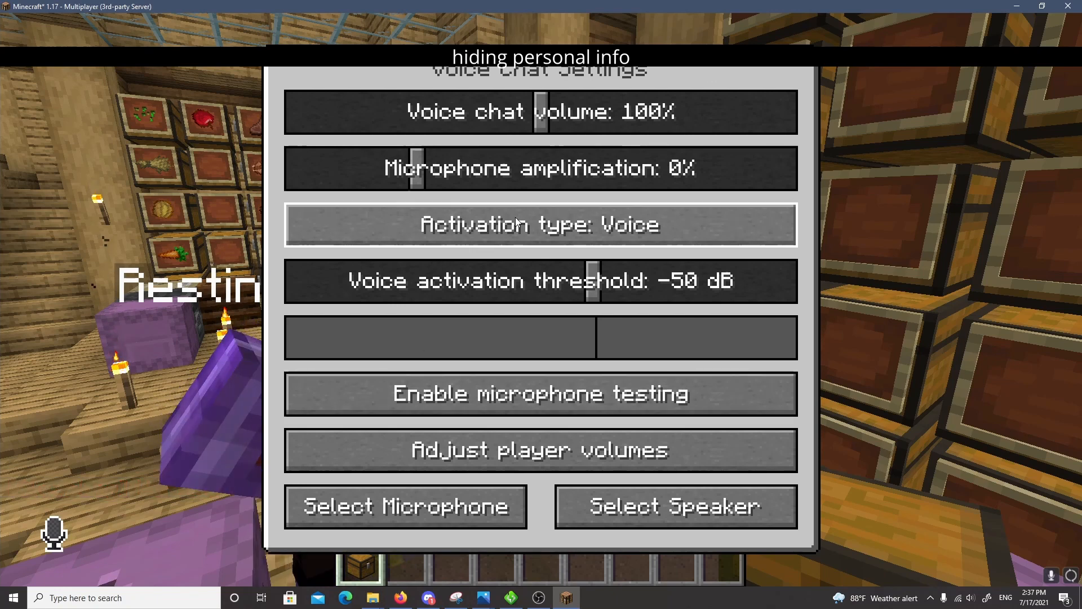
left_click(540, 225)
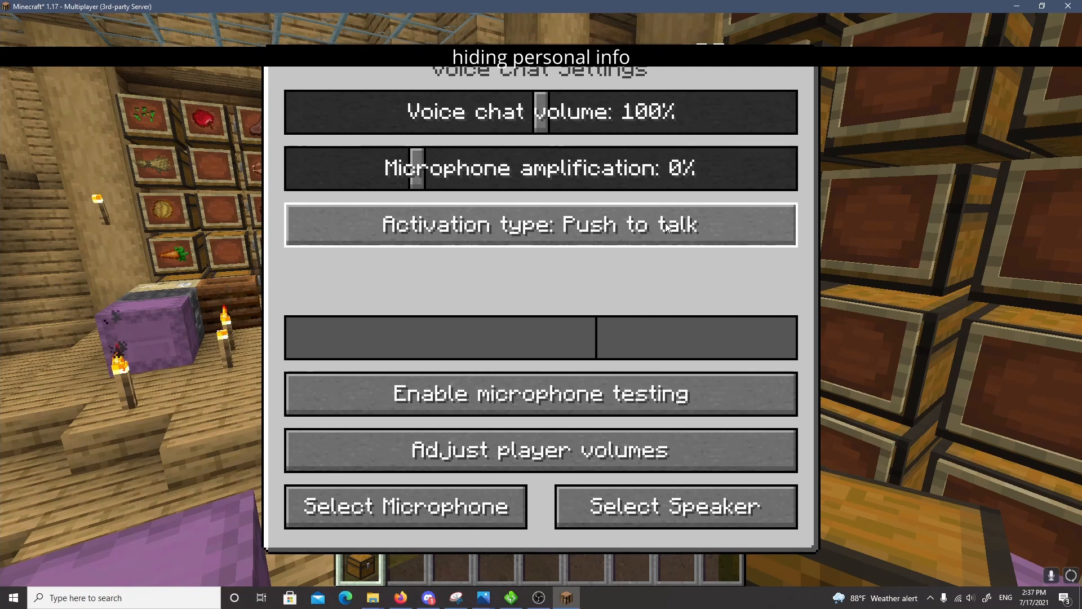
left_click(540, 224)
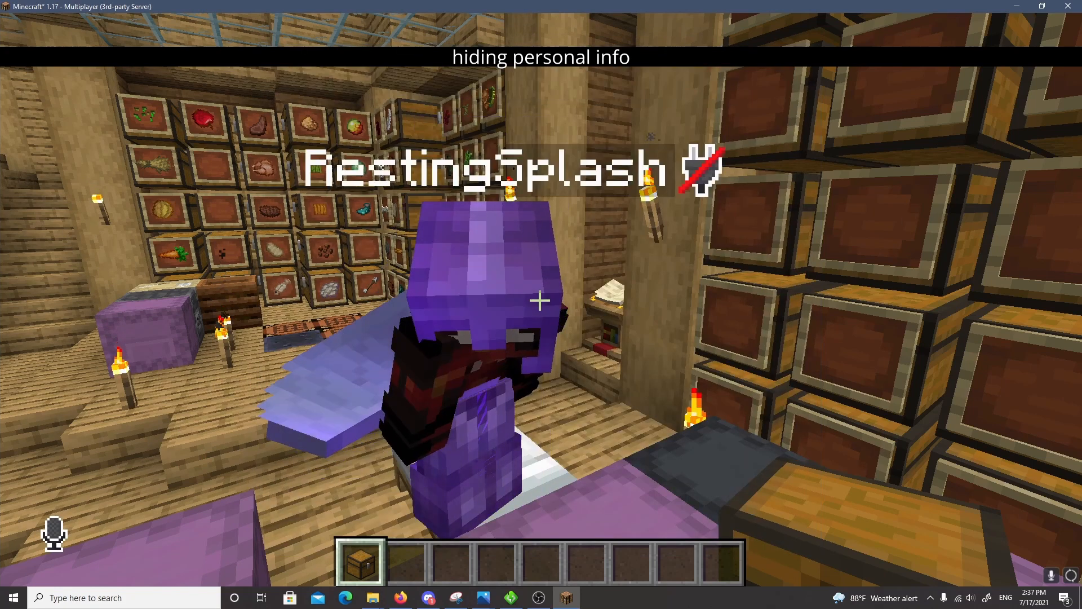
left_click(540, 599)
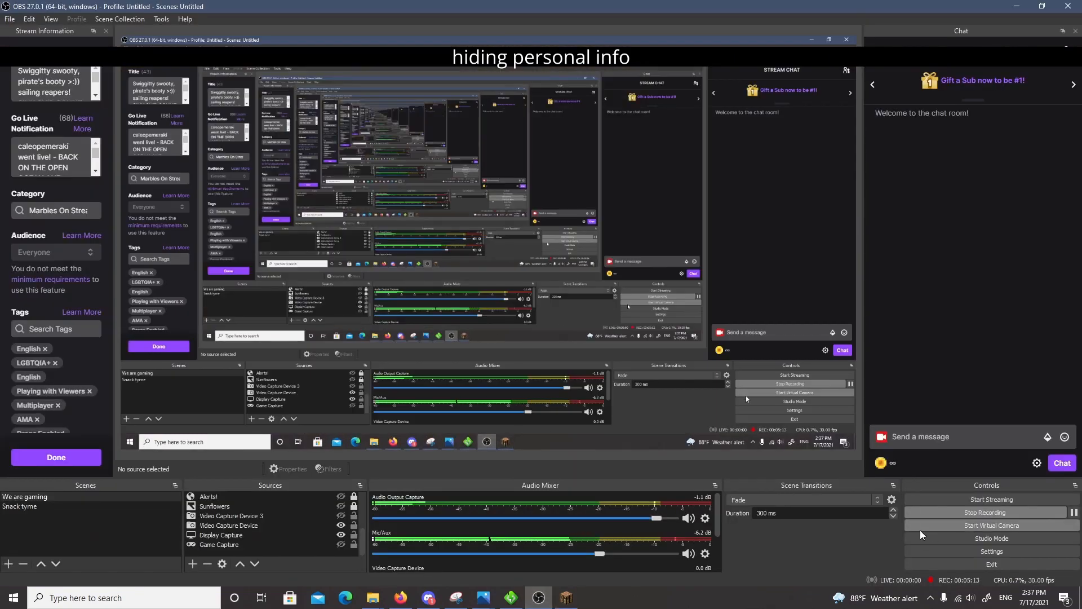